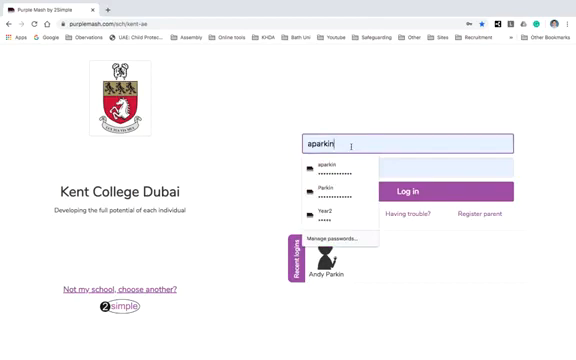
Sign in as the pupil with username starting 'mi' and the picture password
click(416, 142)
text(joey)
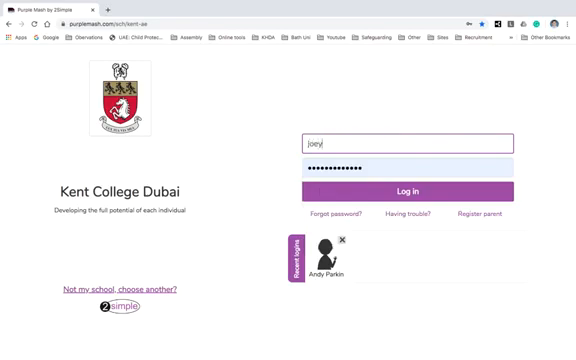
text(michaelw)
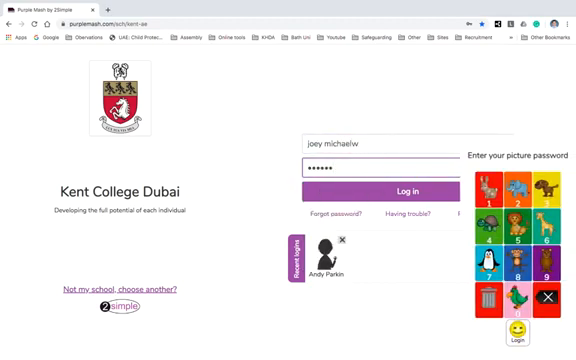
click(356, 168)
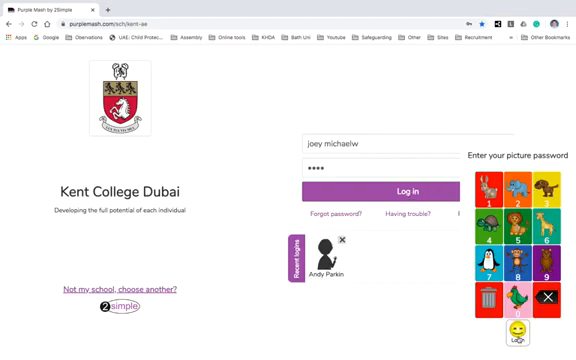
click(388, 190)
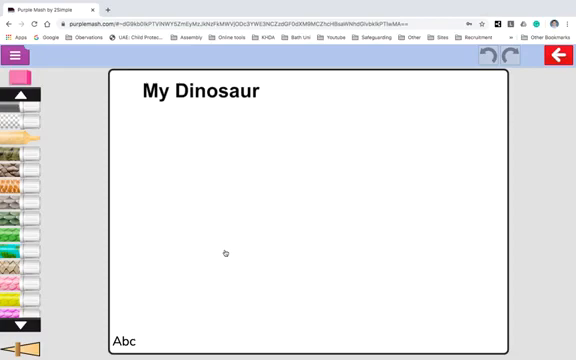
mouse_move(244, 198)
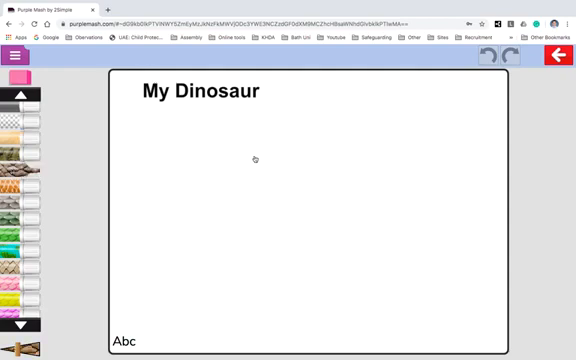
mouse_move(230, 184)
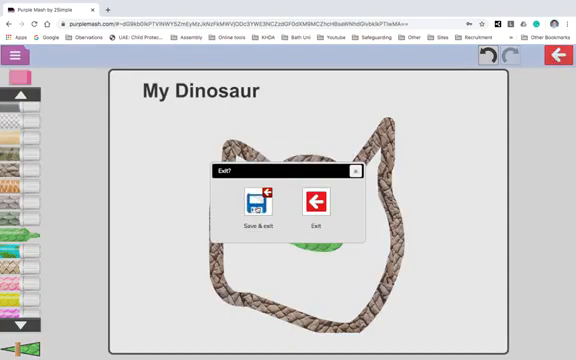
Save the scaly dinosaur outline and leave the My Dinosaur drawing
click(314, 204)
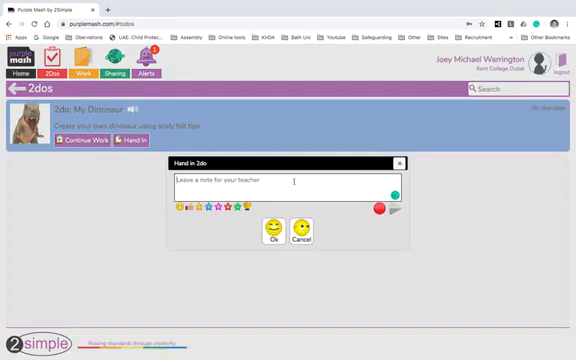
Write a 'Thank you ... great!' note and attach a short voice clip to the hand-in
text(Thank you for this - it was)
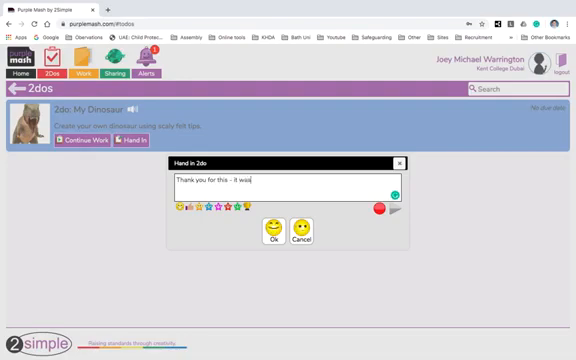
text(great!)
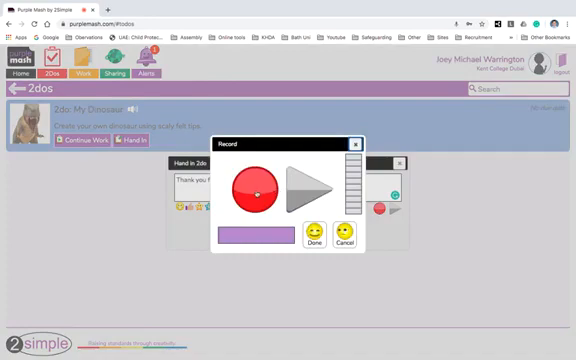
click(256, 190)
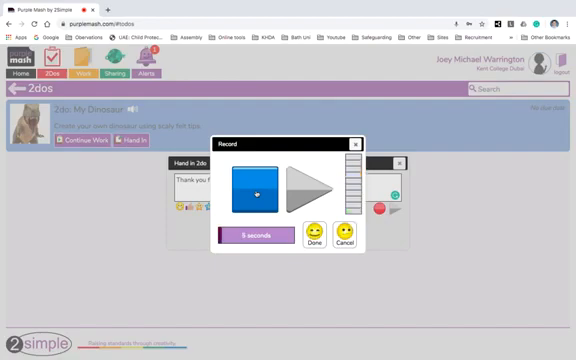
click(256, 190)
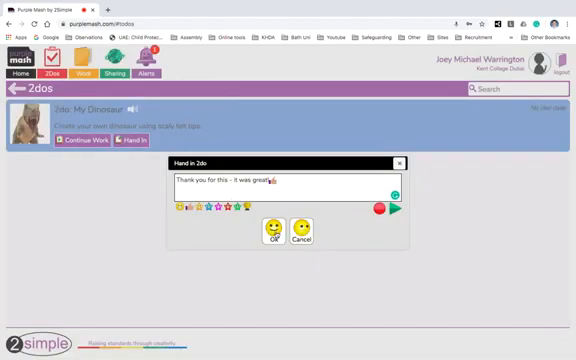
click(274, 232)
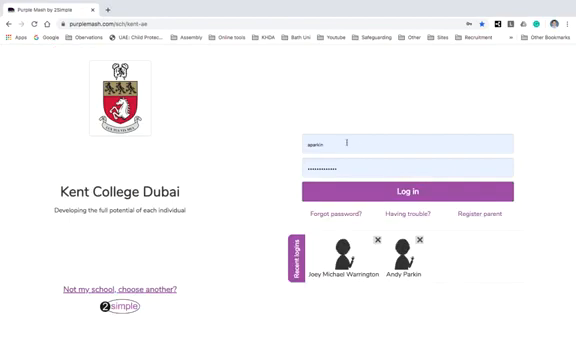
Sign in with the teacher's account to reach the class's My Dinosaur 2Do
click(412, 188)
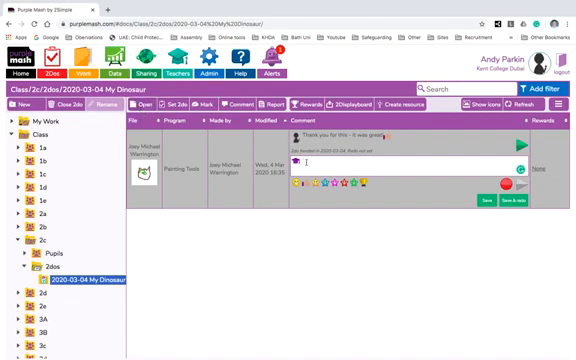
Reply to the pupil's entry with a 'This ... well done' feedback comment
text(This is great pictu)
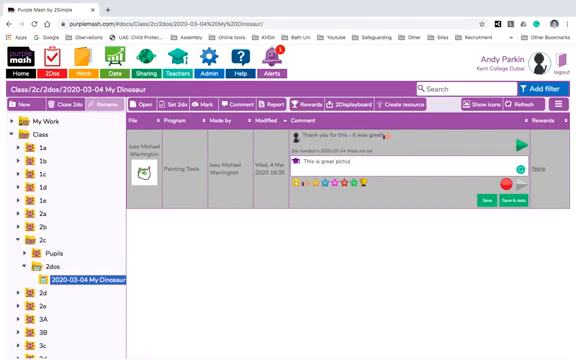
text(well done!)
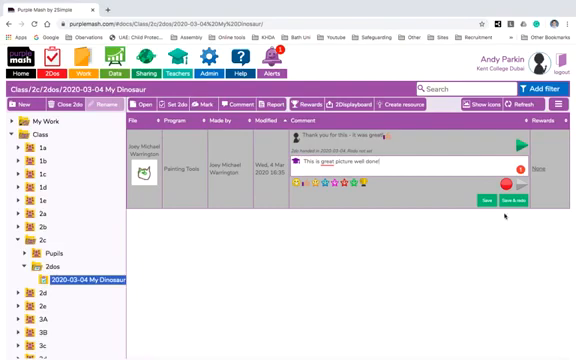
mouse_move(454, 254)
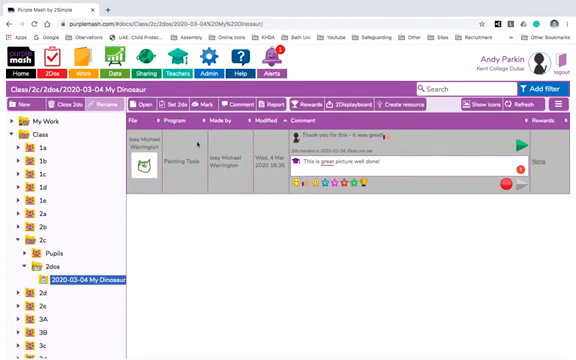
mouse_move(244, 298)
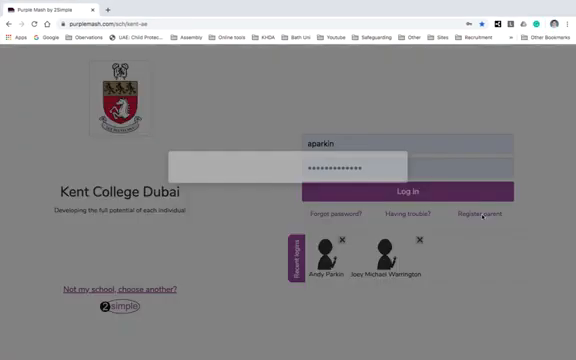
Bring up the blank Parent Portal Registration form via Register parent
click(492, 214)
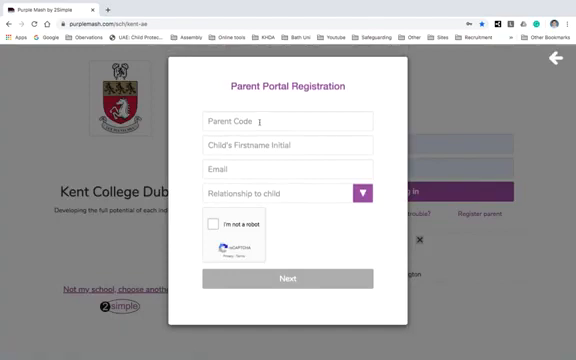